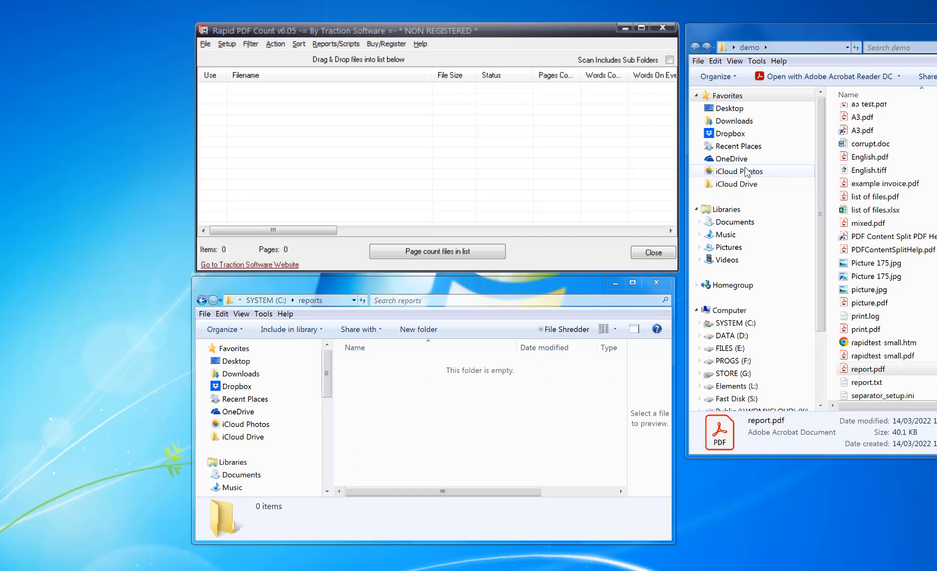
mouse_move(858, 93)
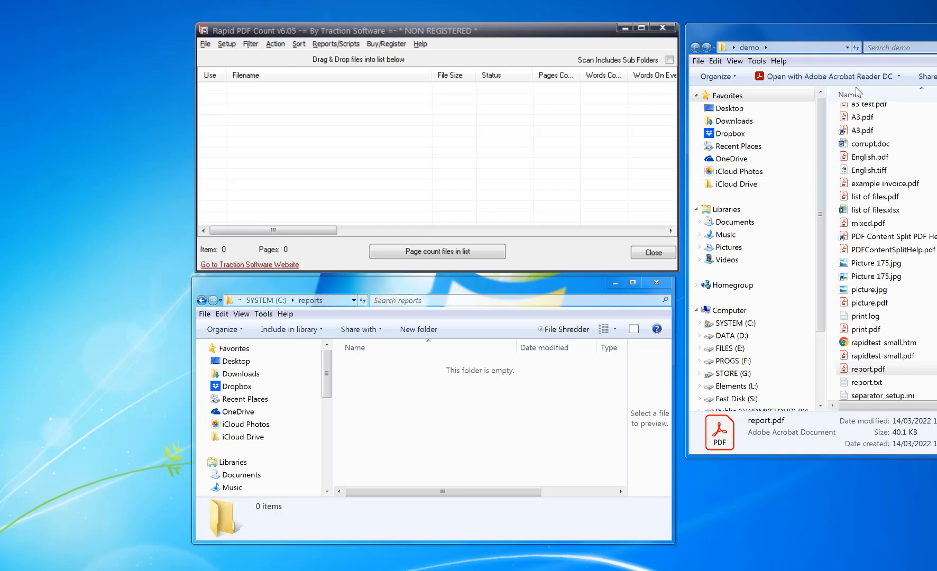
Step: Add mixed.pdf and report.pdf from the demo folder to the count list
click(864, 223)
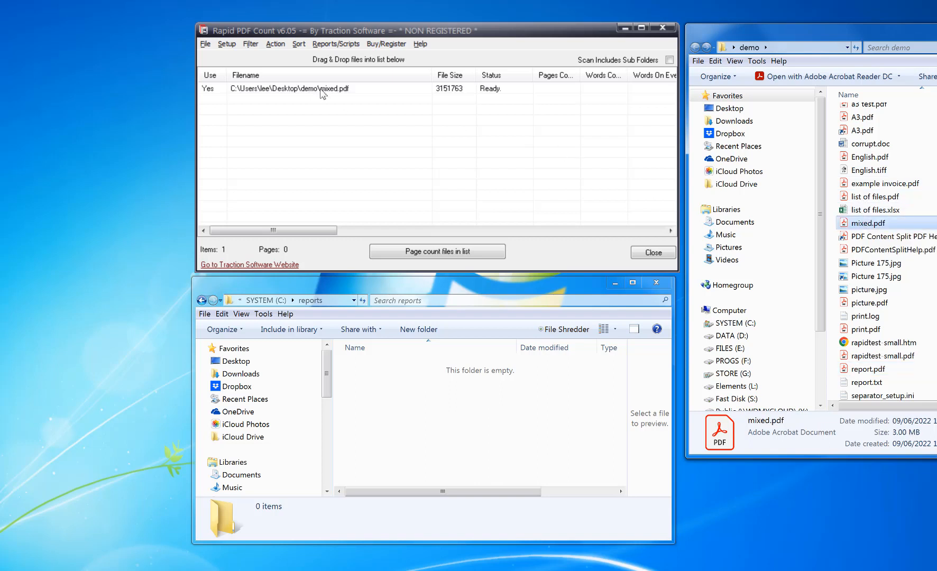
mouse_move(357, 107)
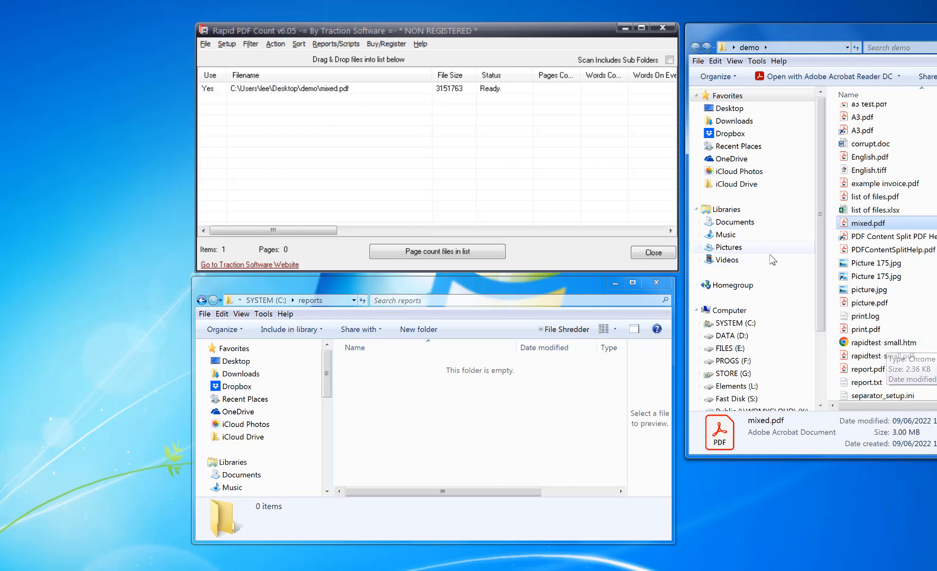
click(867, 369)
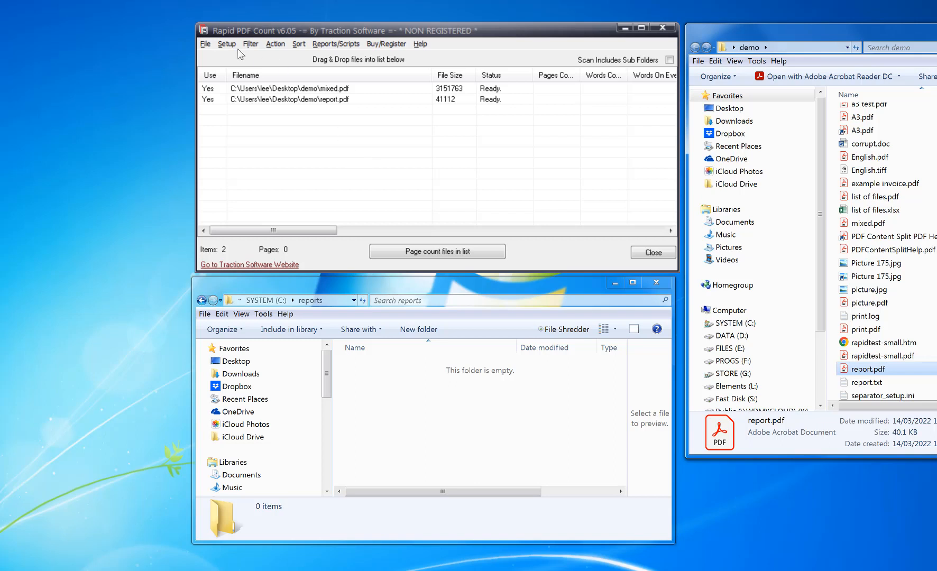
Step: Set Generate Page Size to c:\reports with detailed per-page counting, and save the options
click(226, 43)
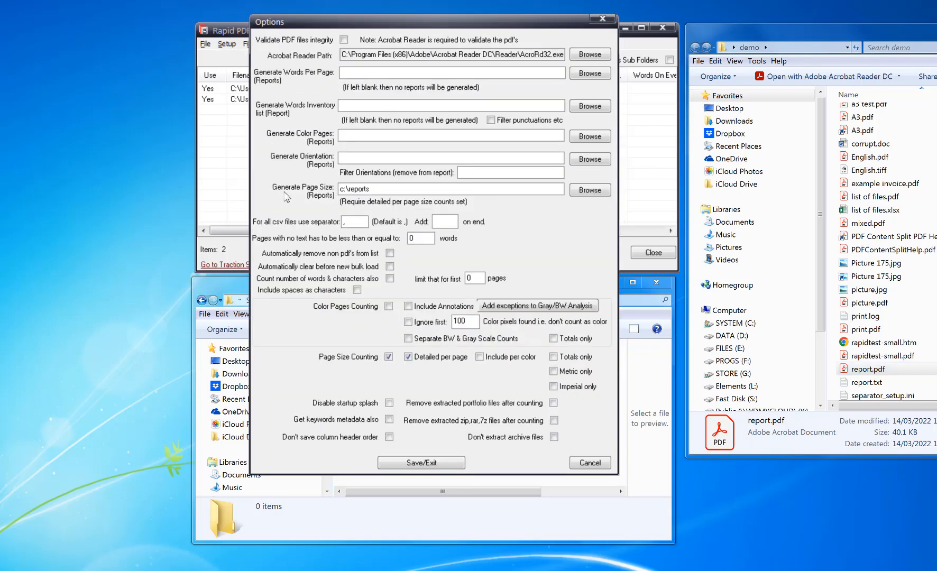
triple_click(450, 189)
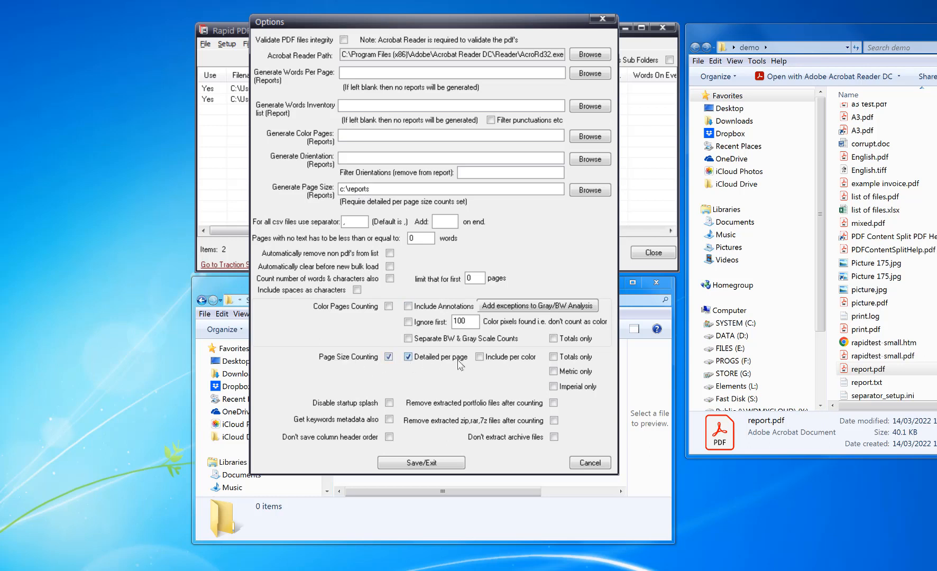
click(421, 461)
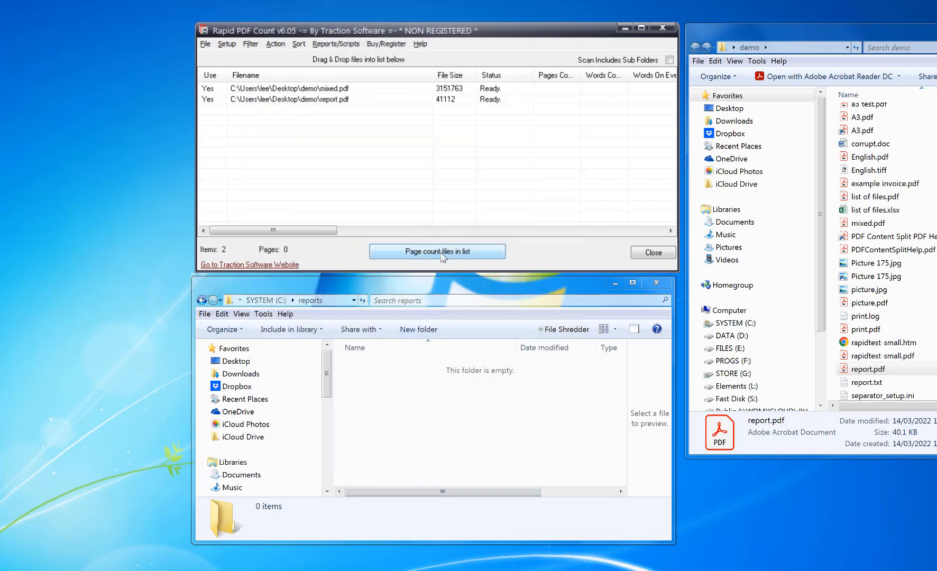
Step: Run page counting on both listed files and wait for Done
click(437, 250)
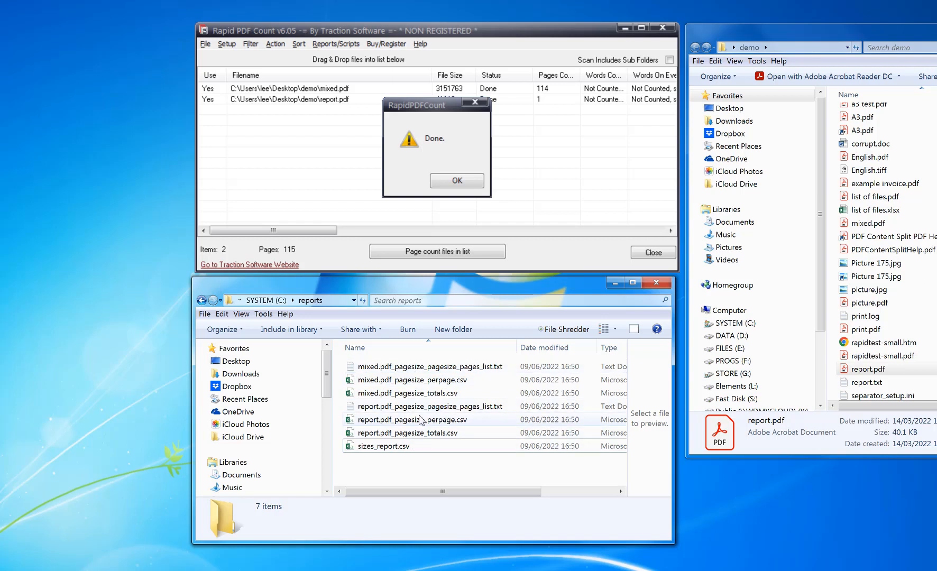
Step: Open mixed.pdf_pagesize_perpage.csv in Excel and inspect pages 1, 3 and 4
double_click(410, 379)
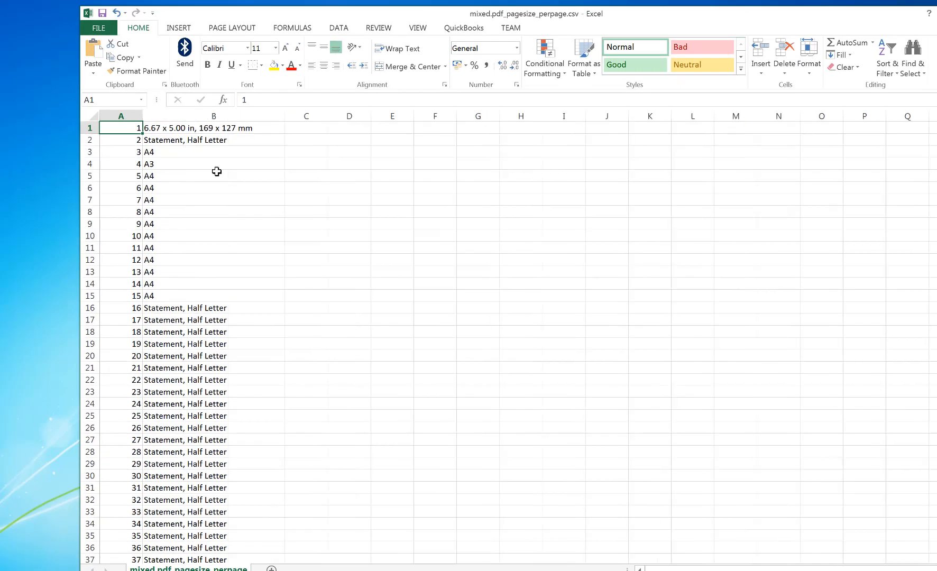
mouse_move(194, 160)
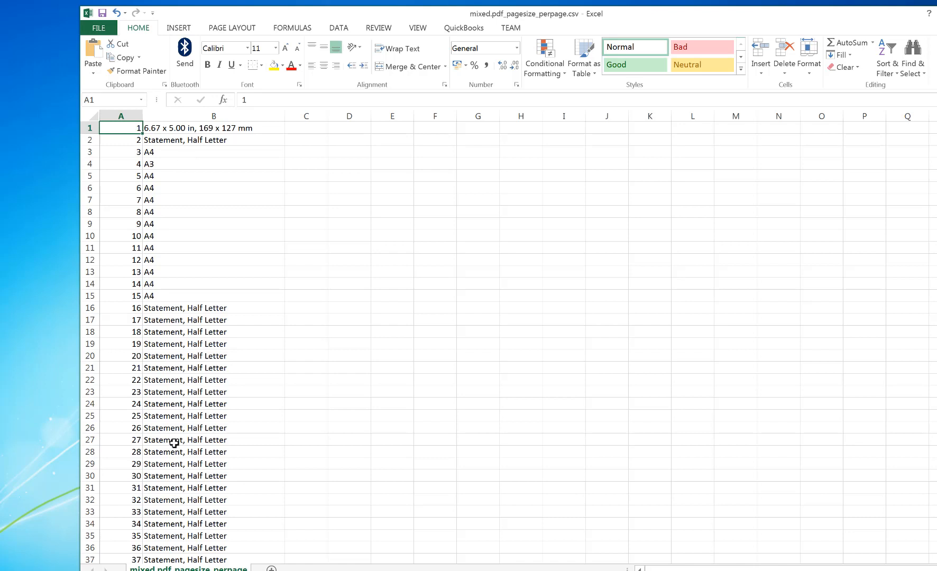
click(213, 128)
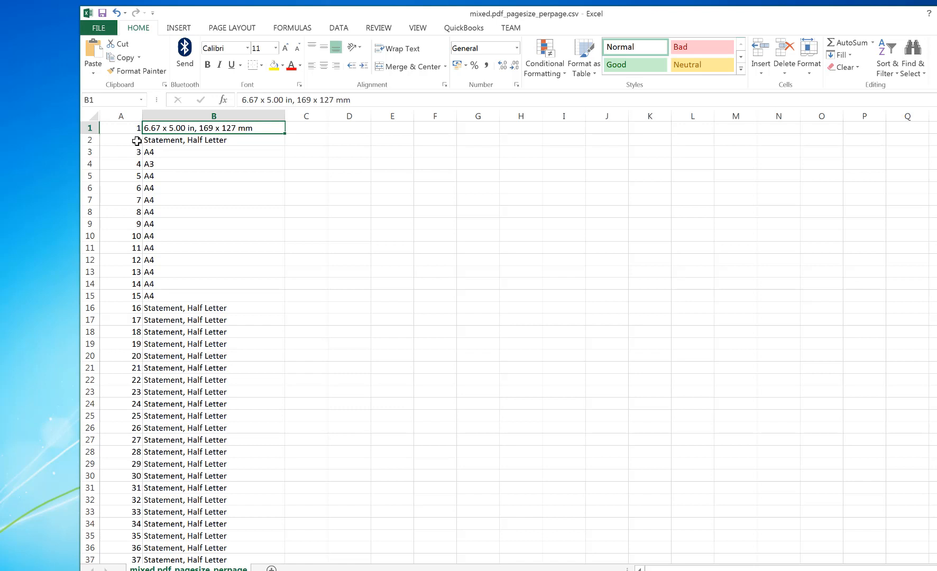
click(120, 152)
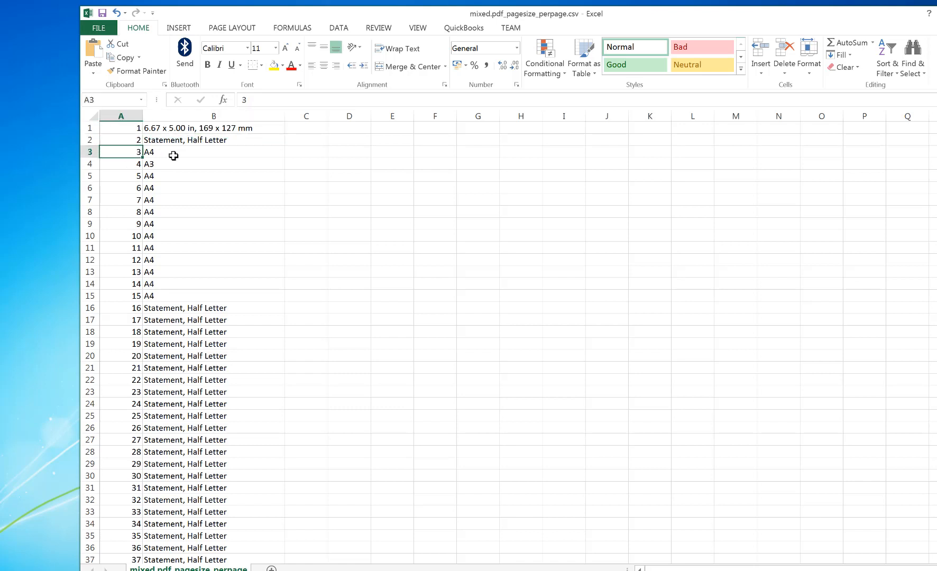
click(121, 164)
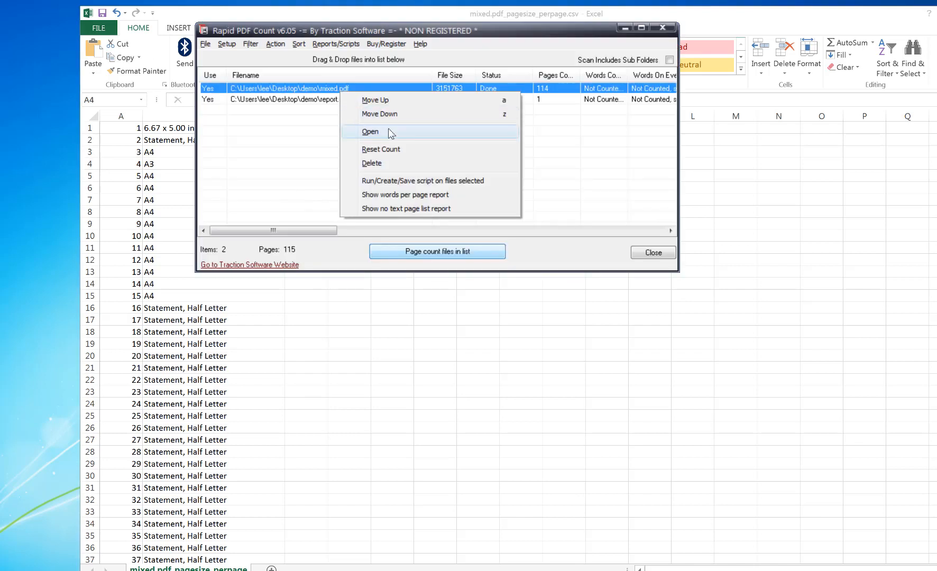
Step: Open mixed.pdf in Acrobat Reader and page forward to confirm page sizes
click(370, 132)
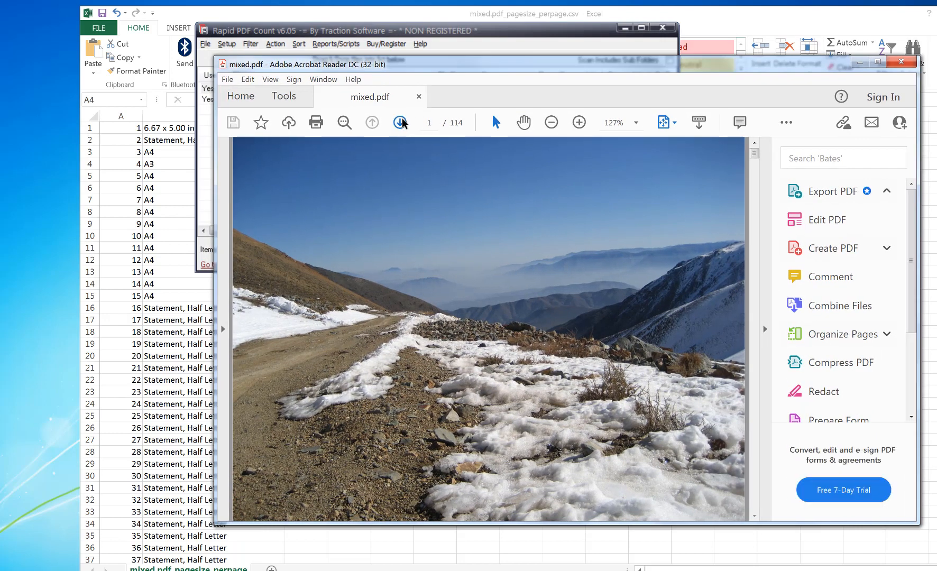
click(400, 123)
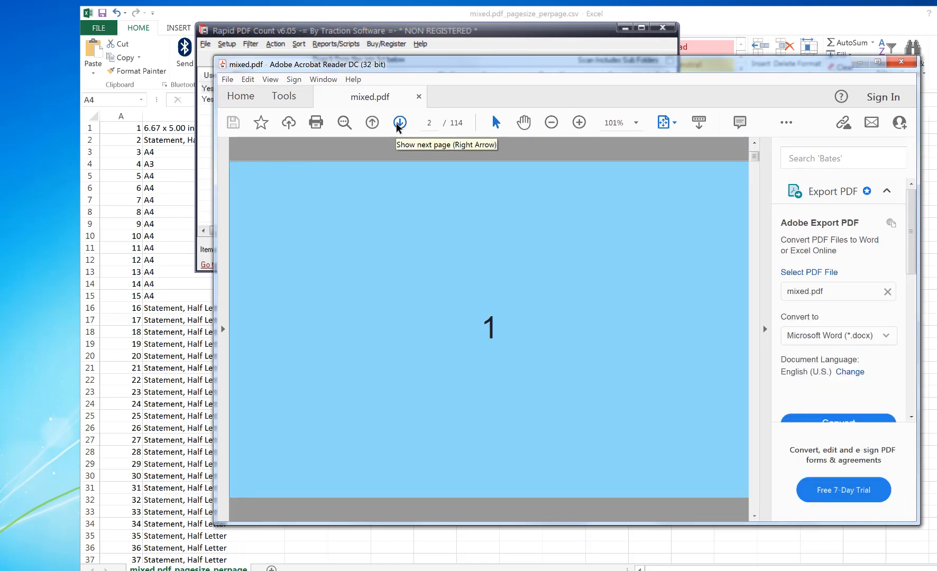
mouse_move(267, 520)
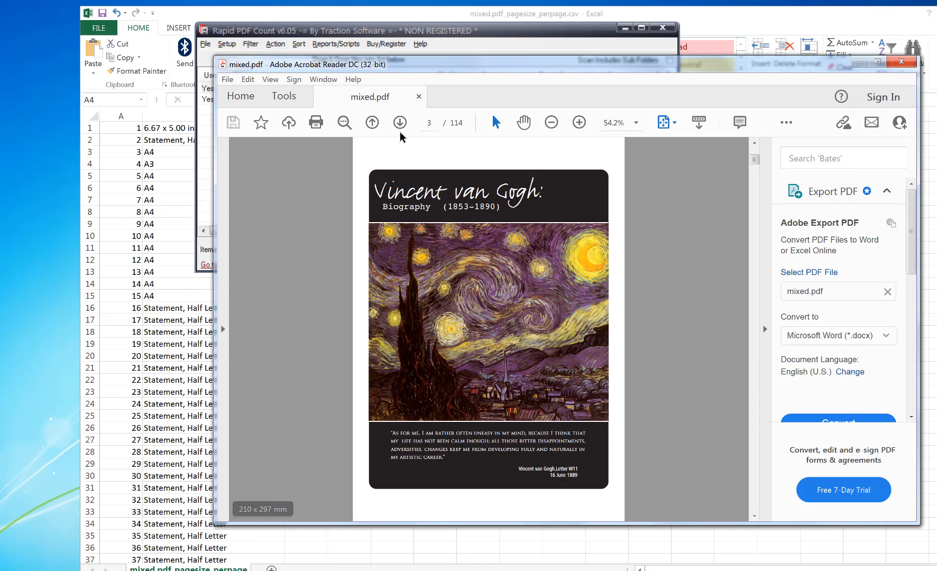
click(400, 122)
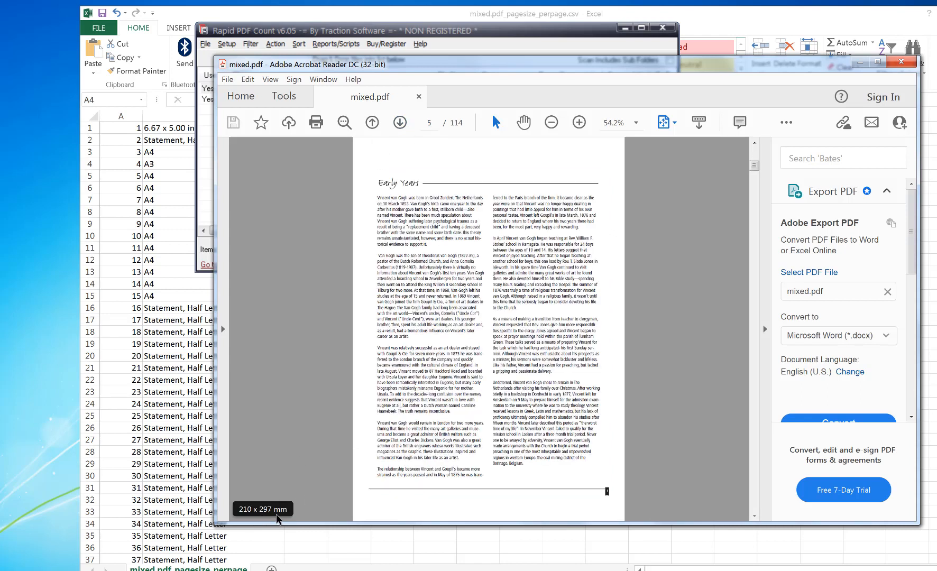
mouse_move(399, 123)
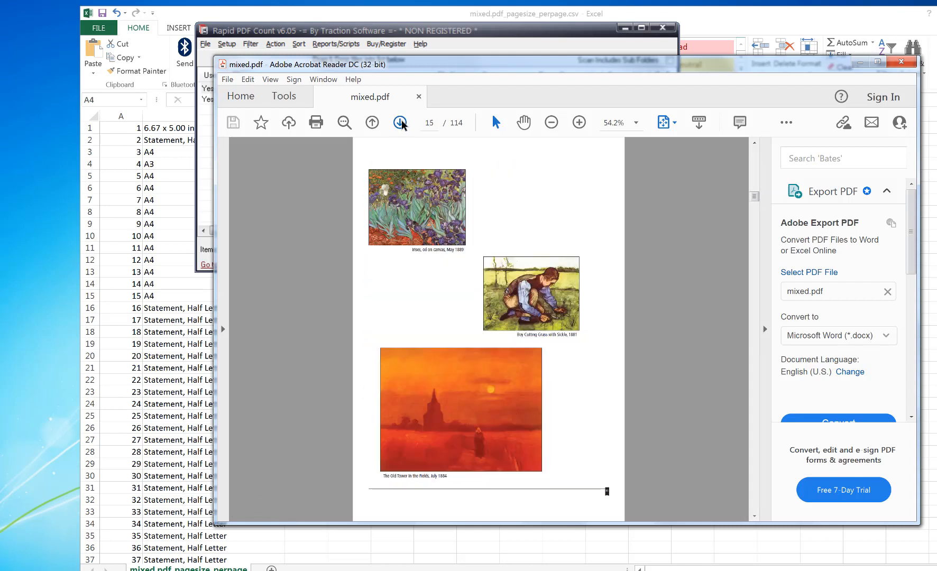
click(400, 122)
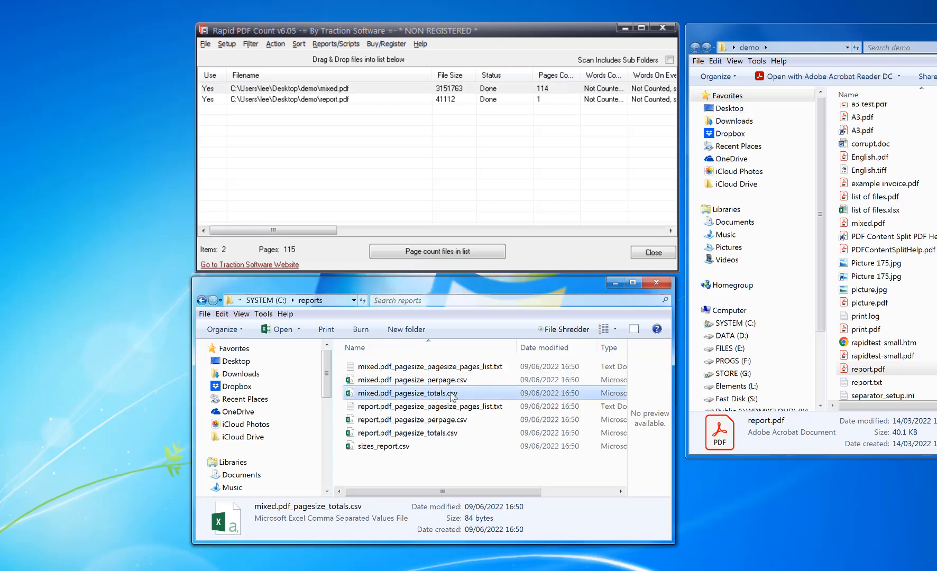
Step: Open mixed.pdf_pagesize_totals.csv in Excel to see size counts
double_click(406, 392)
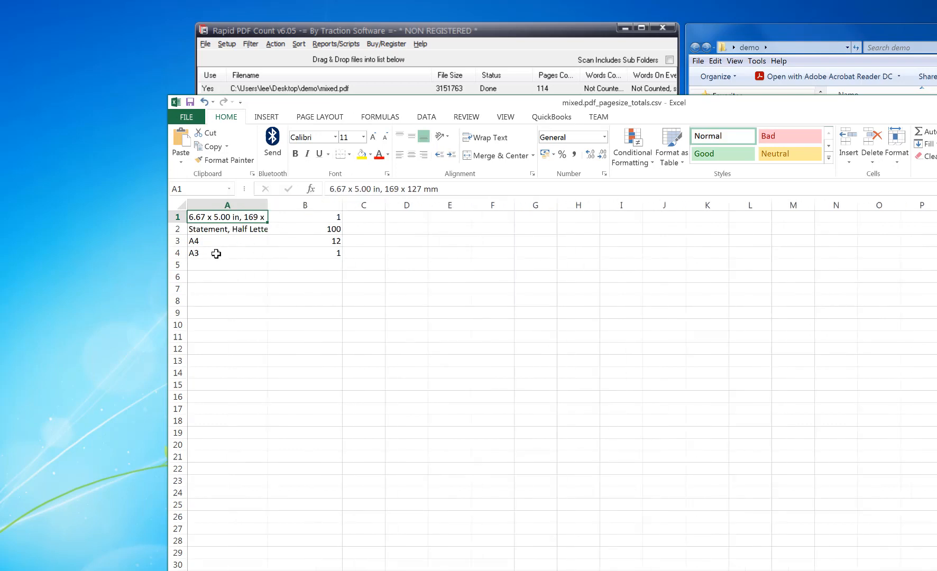
click(227, 240)
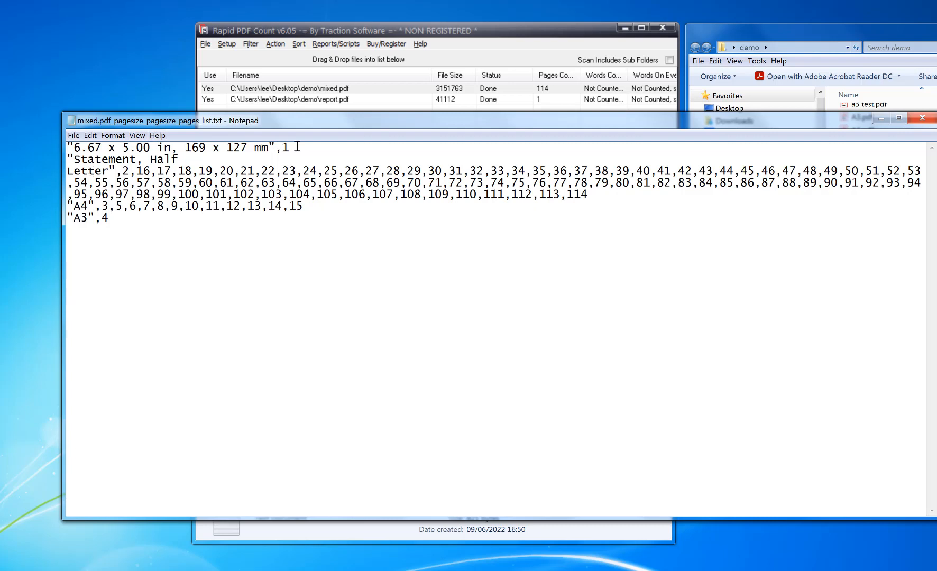
mouse_move(160, 146)
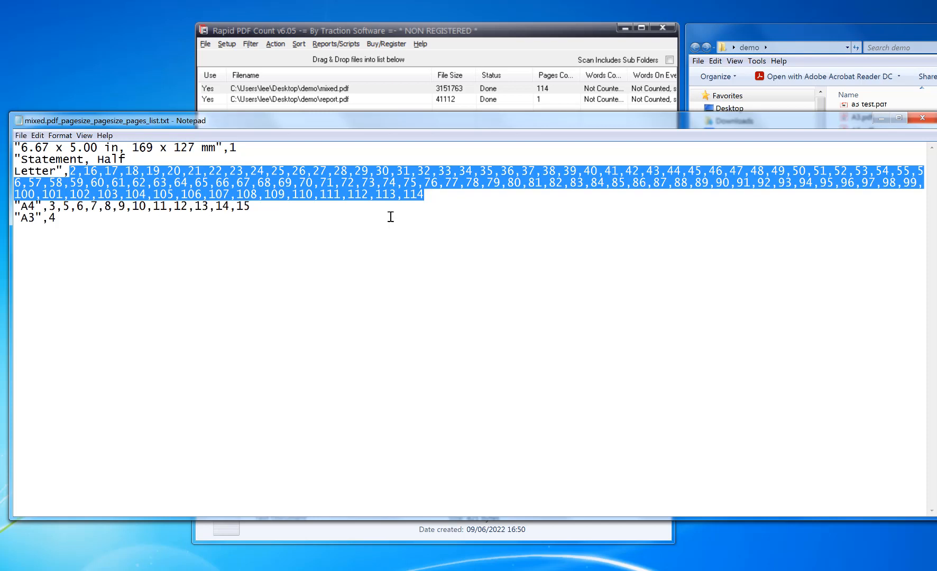
mouse_move(387, 216)
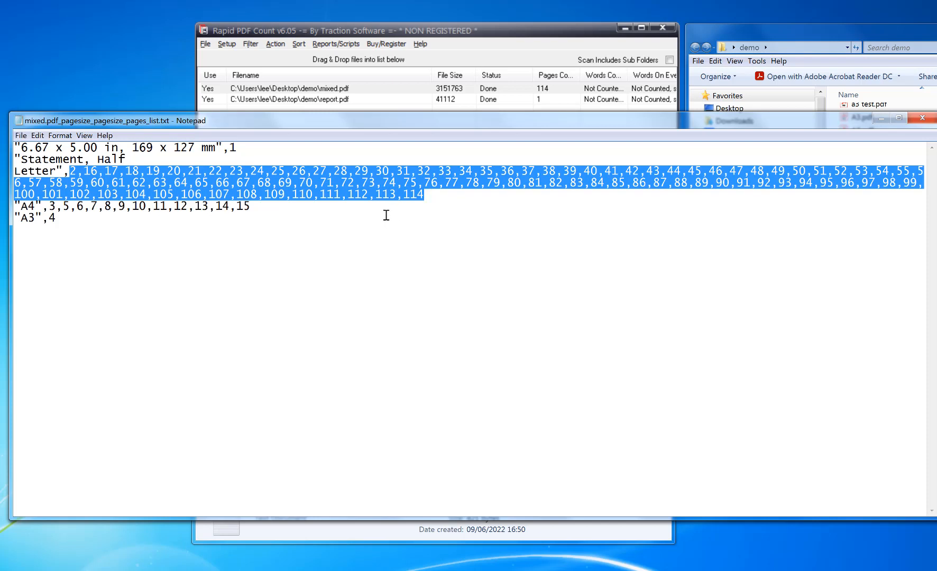
Step: Close Notepad after reviewing mixed.pdf's per-size page list
click(58, 207)
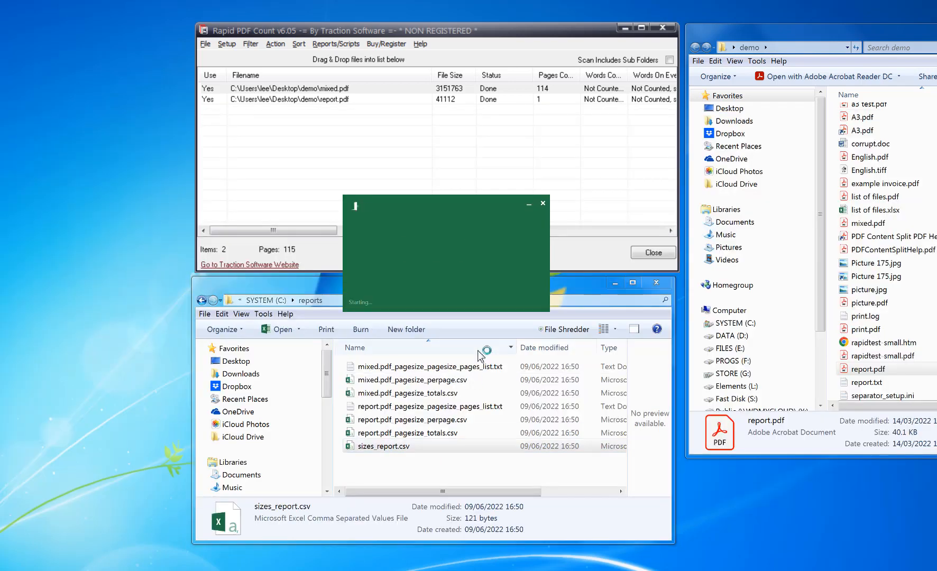
Step: Open sizes_report.csv in Excel and check the Total PDF Files entry
double_click(381, 446)
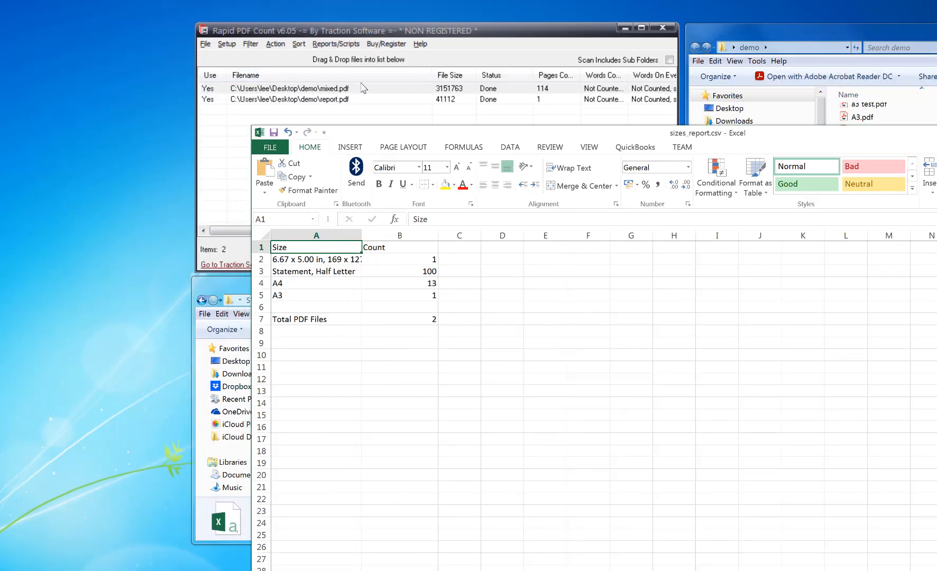
click(316, 319)
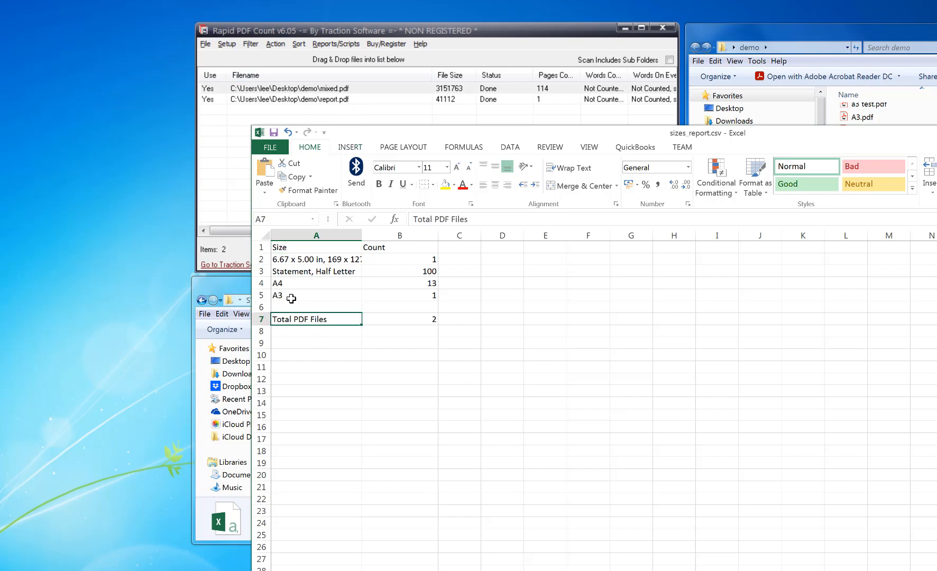